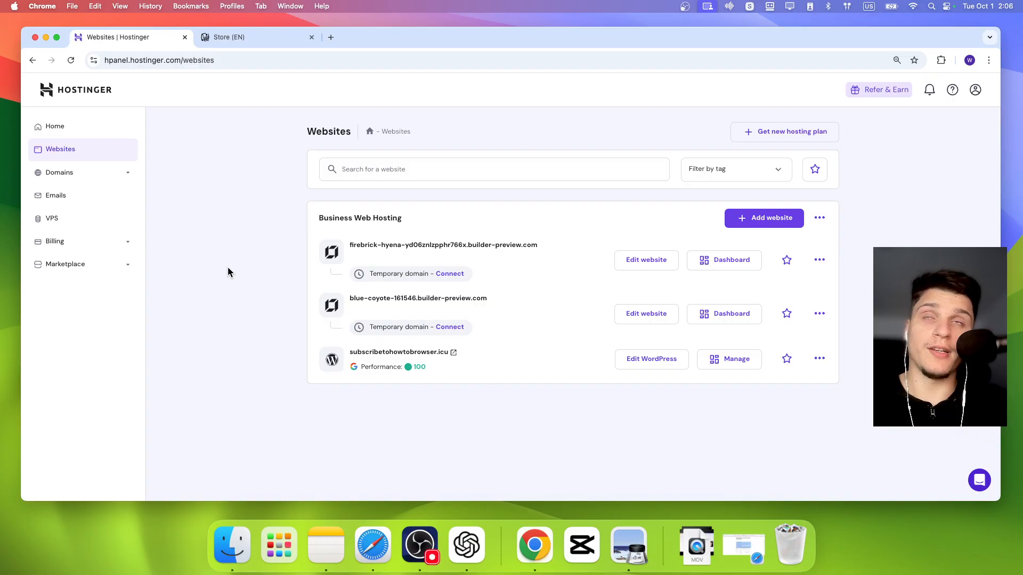
mouse_move(259, 233)
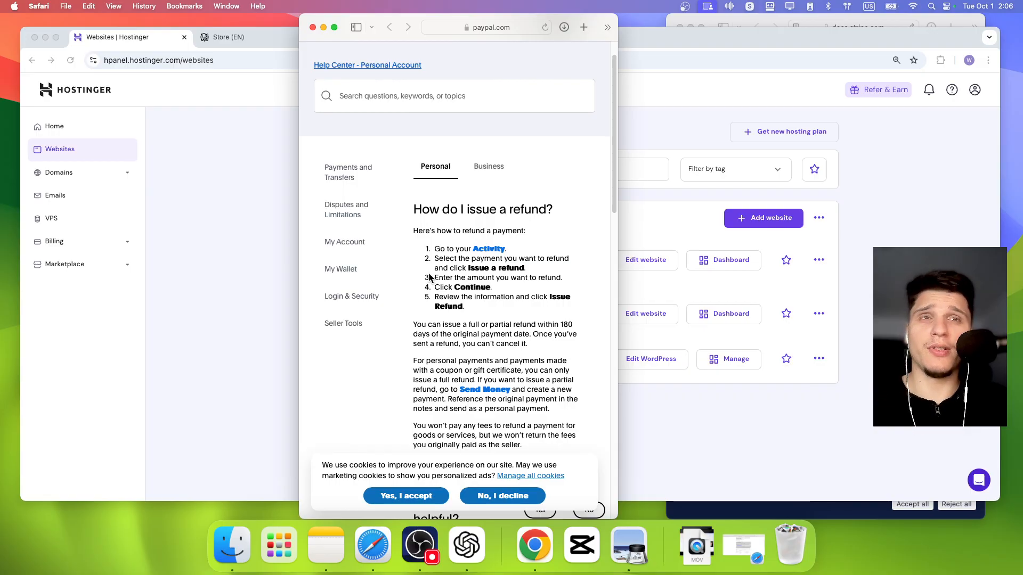
mouse_move(427, 274)
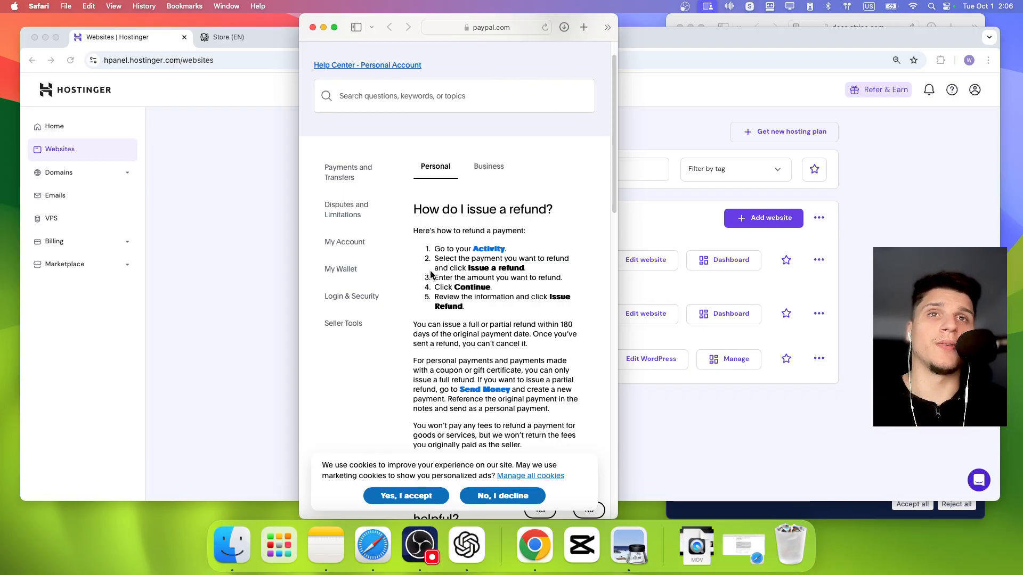
mouse_move(436, 320)
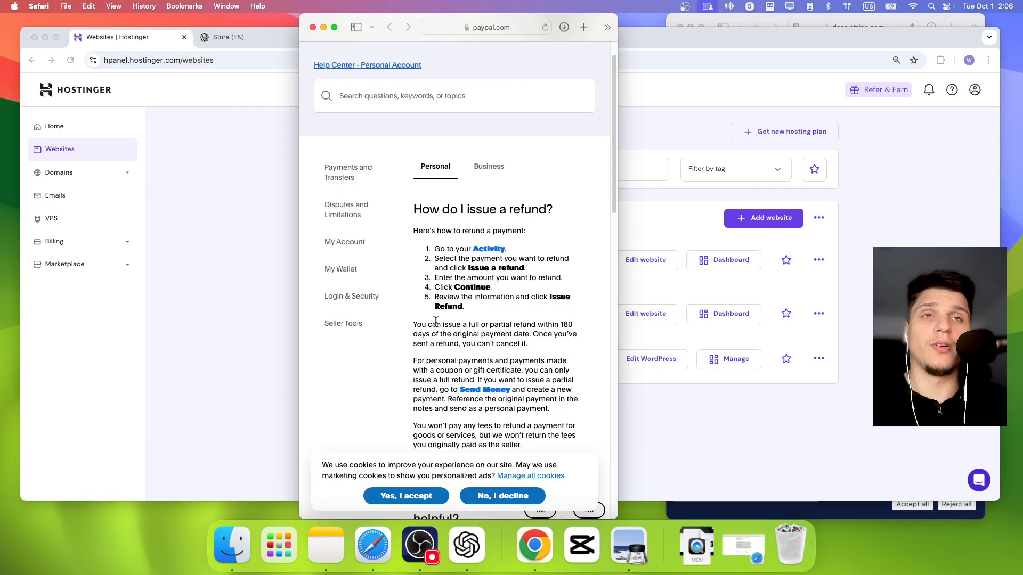
mouse_move(536, 321)
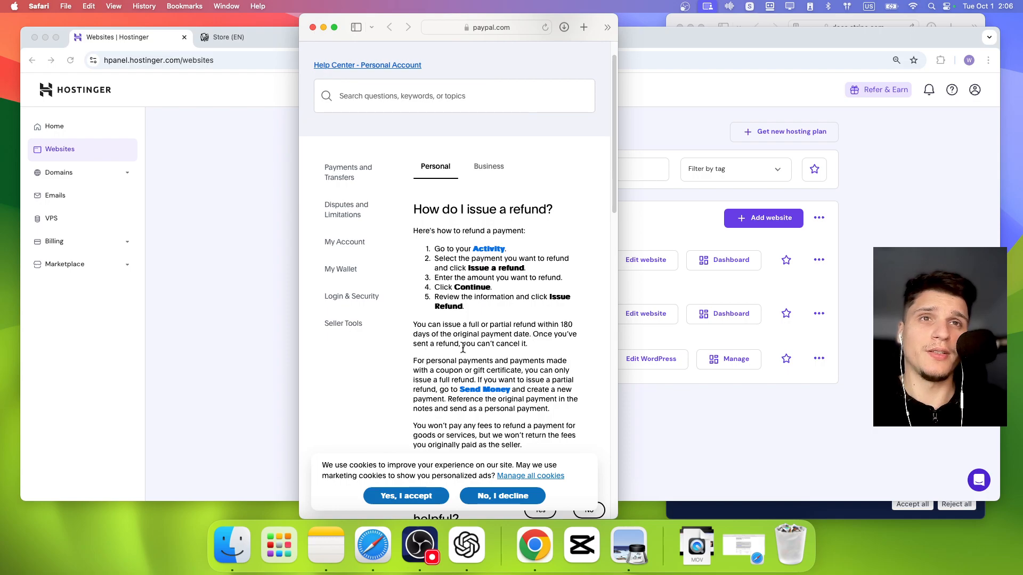
mouse_move(649, 277)
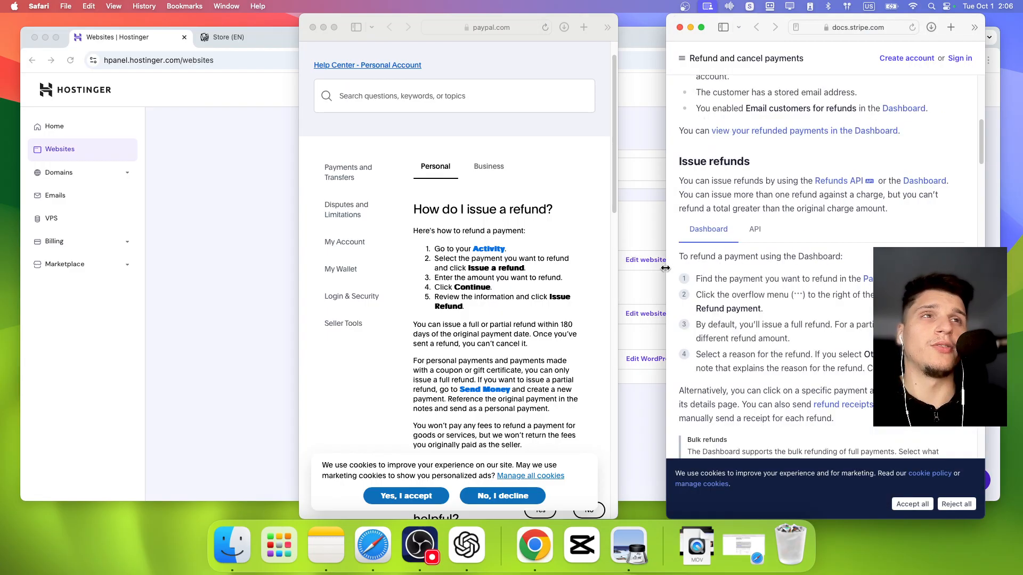
mouse_move(683, 281)
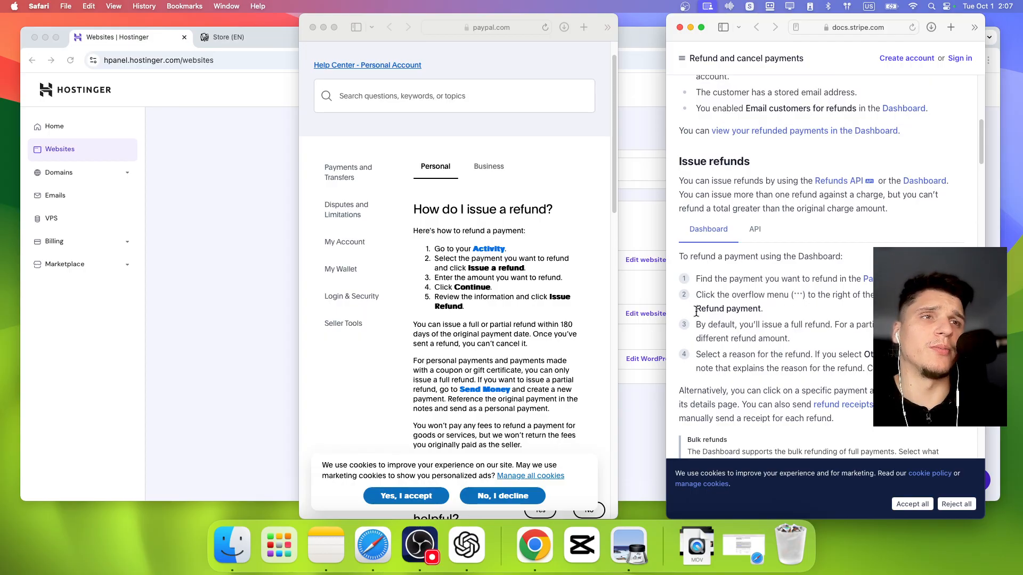
mouse_move(783, 337)
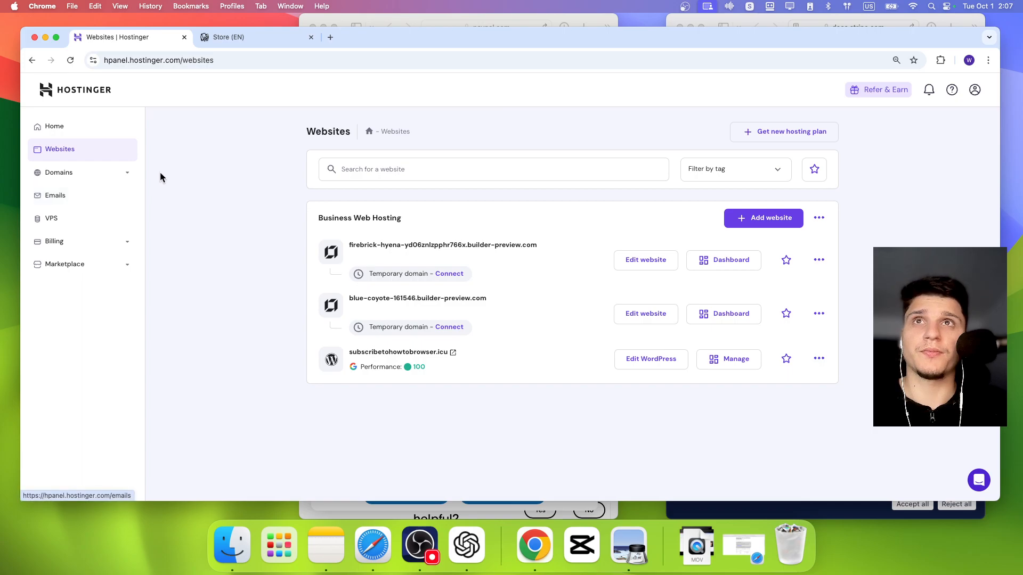
Step: Open the first website for editing and reach its Store manager dashboard
click(645, 260)
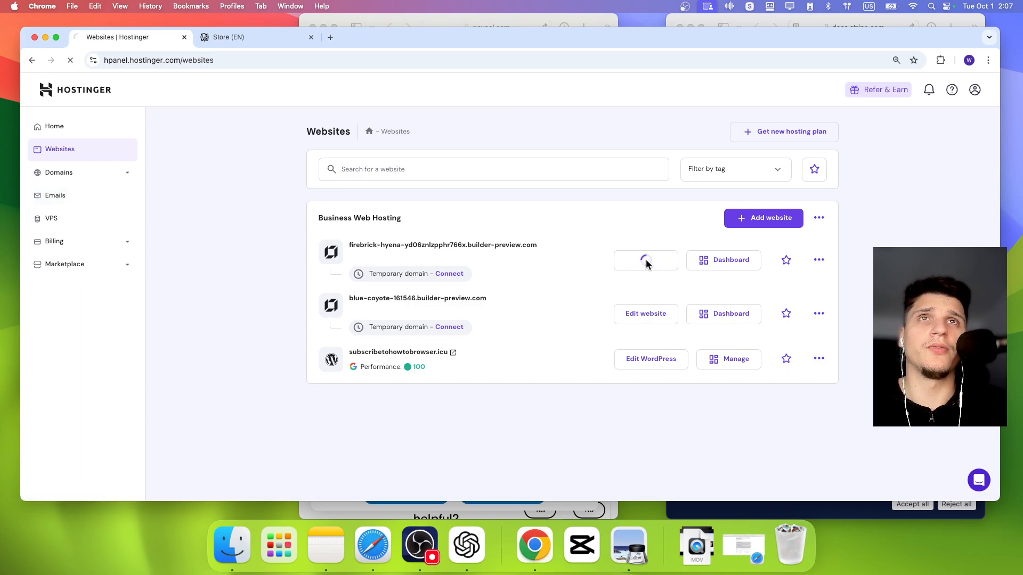
click(646, 260)
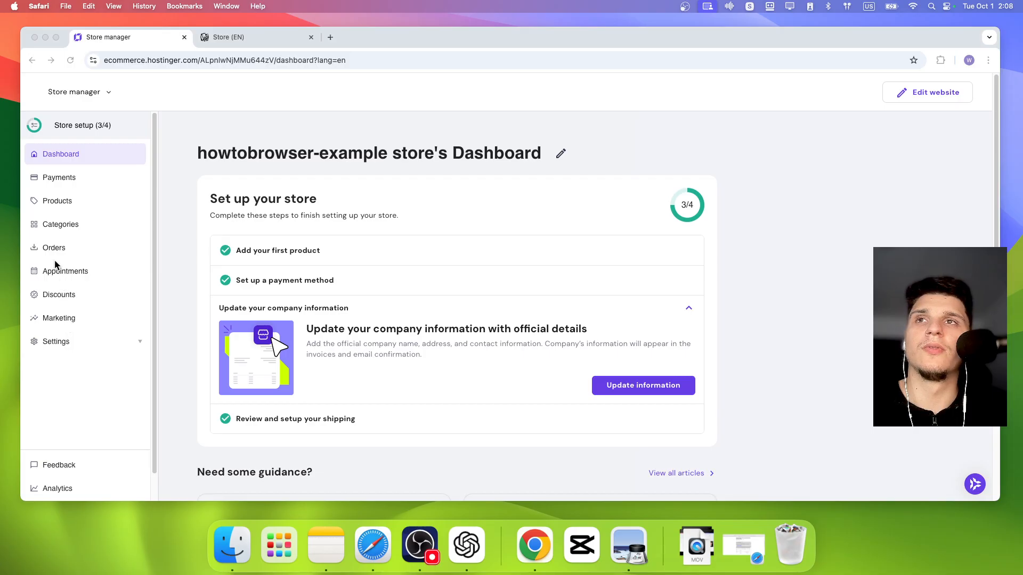
Step: Open Order #1001 from Orders and review its More actions (Create invoice, Download receipt)
click(54, 247)
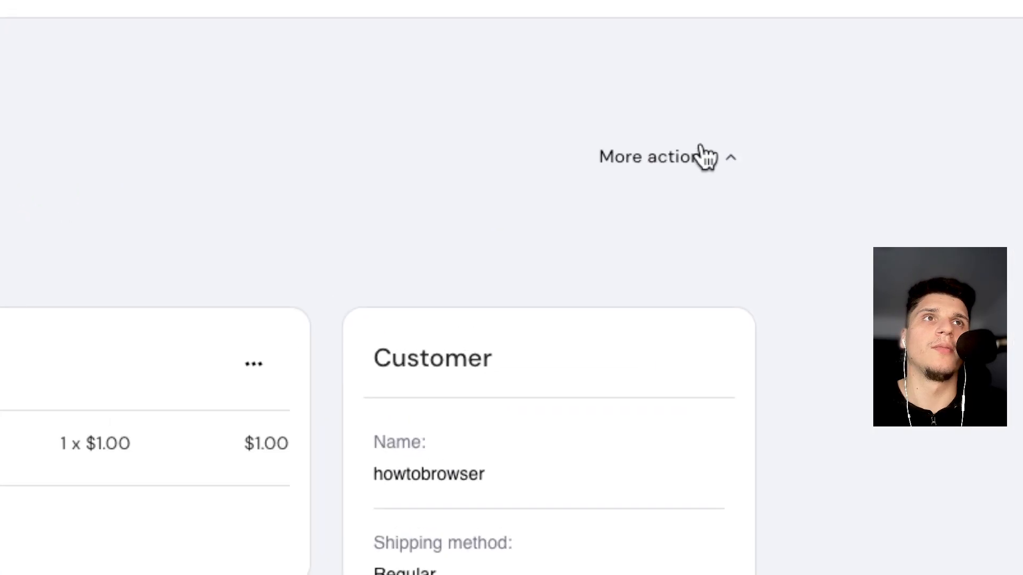
click(674, 169)
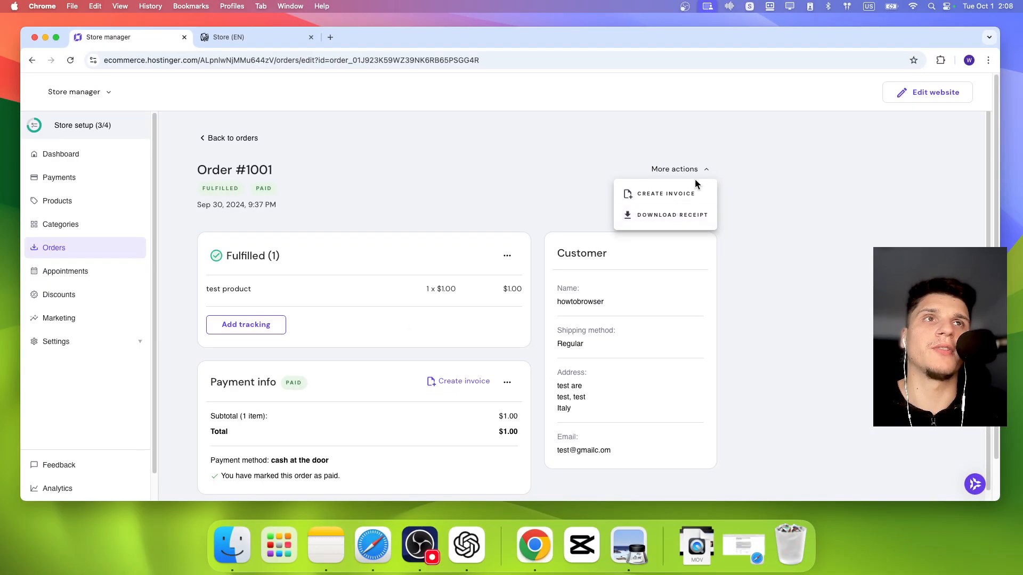
mouse_move(450, 361)
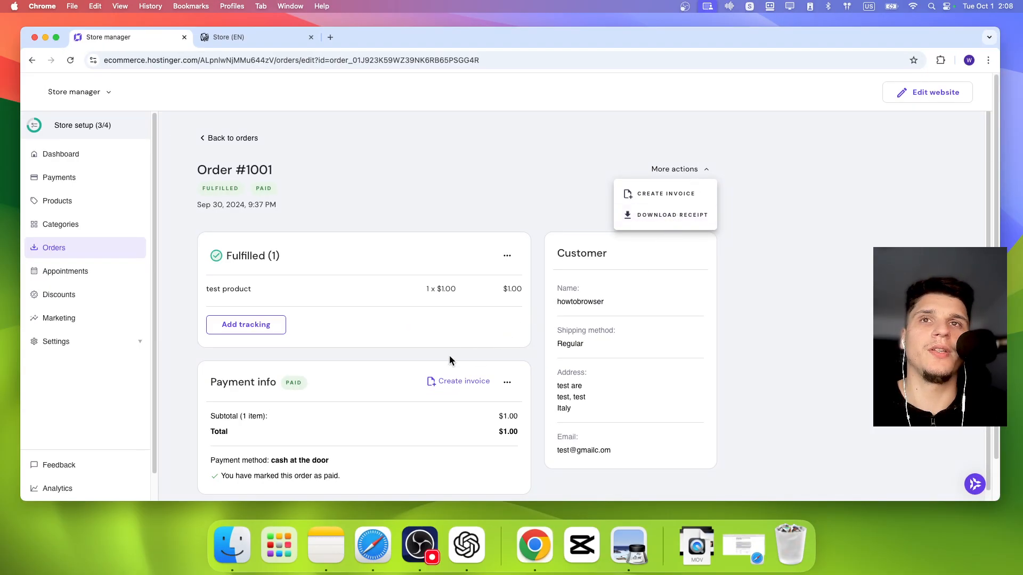
click(459, 217)
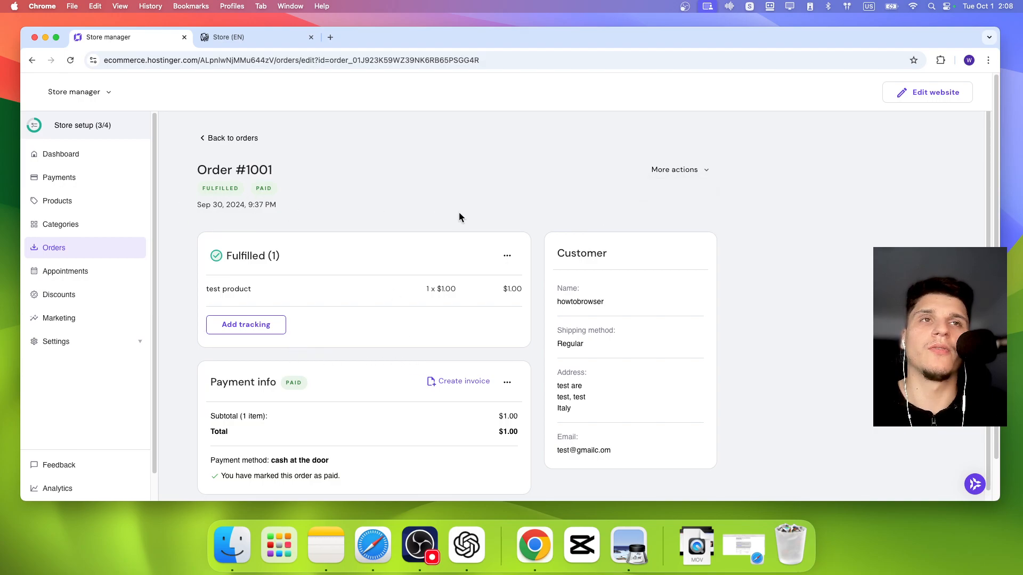
mouse_move(342, 303)
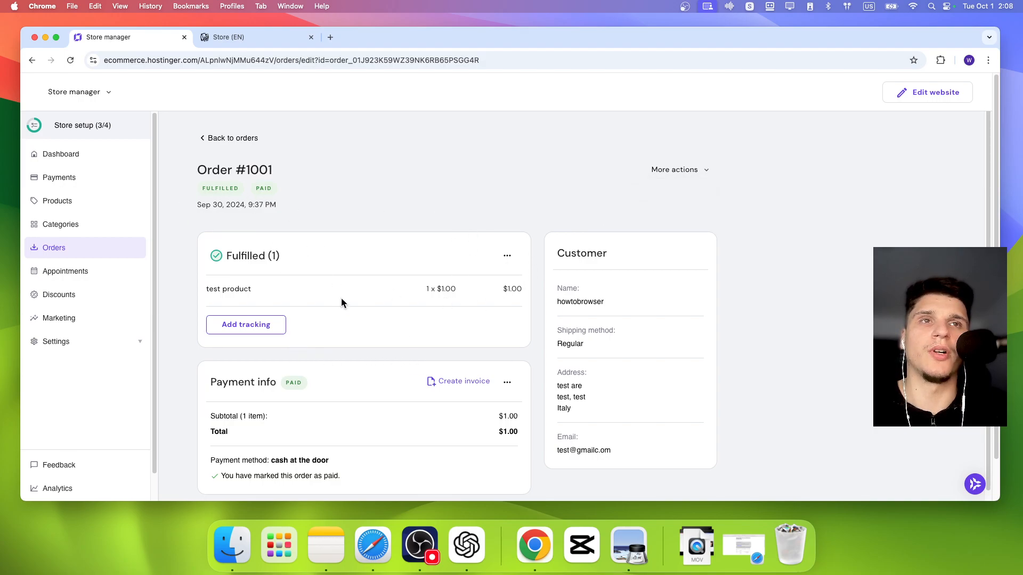